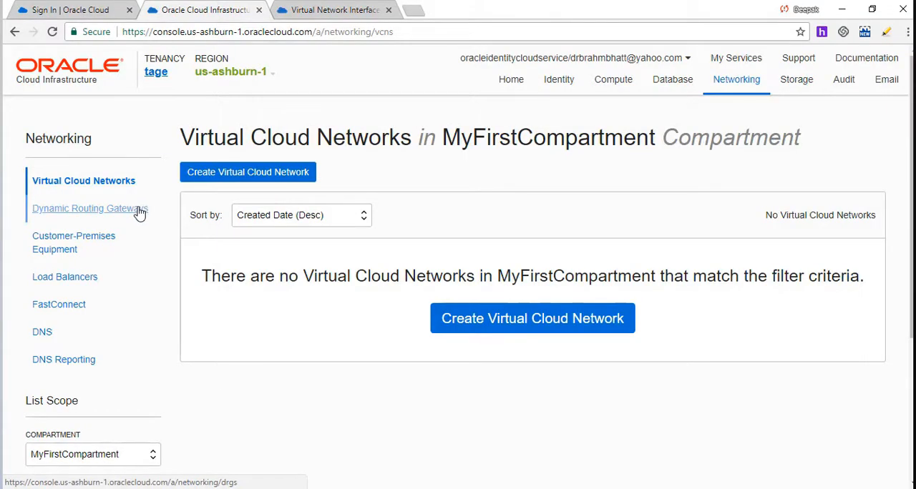
{"action": "mouse_move", "coordinate": [249, 172]}
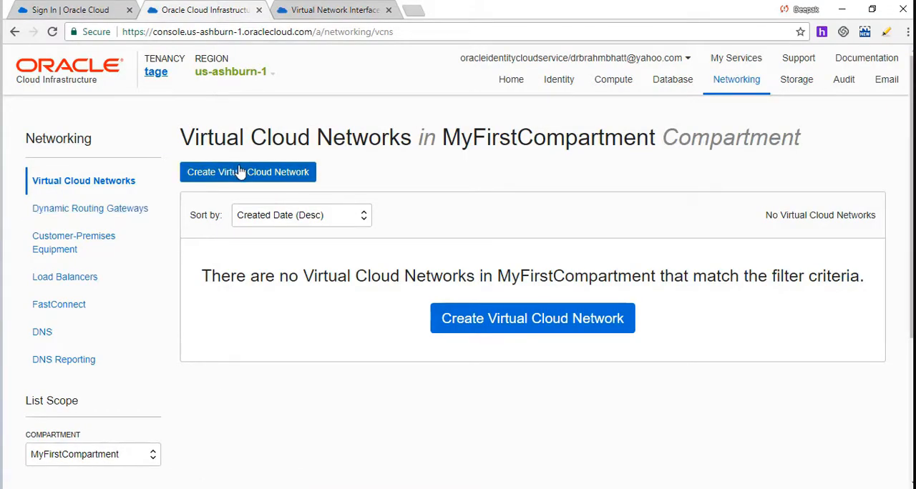
- Begin a new virtual cloud network in MyFirstCompartment from the Virtual Cloud Networks page
{"action": "left_click", "coordinate": [249, 172]}
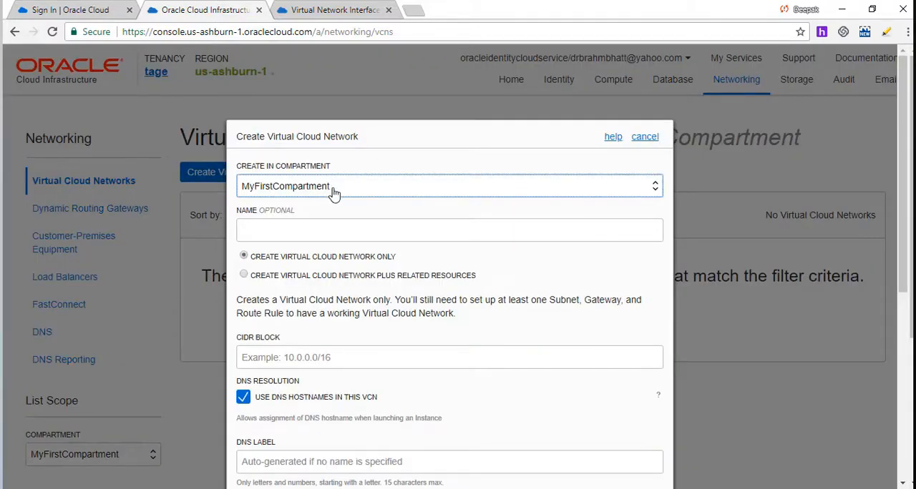
{"action": "mouse_move", "coordinate": [293, 195]}
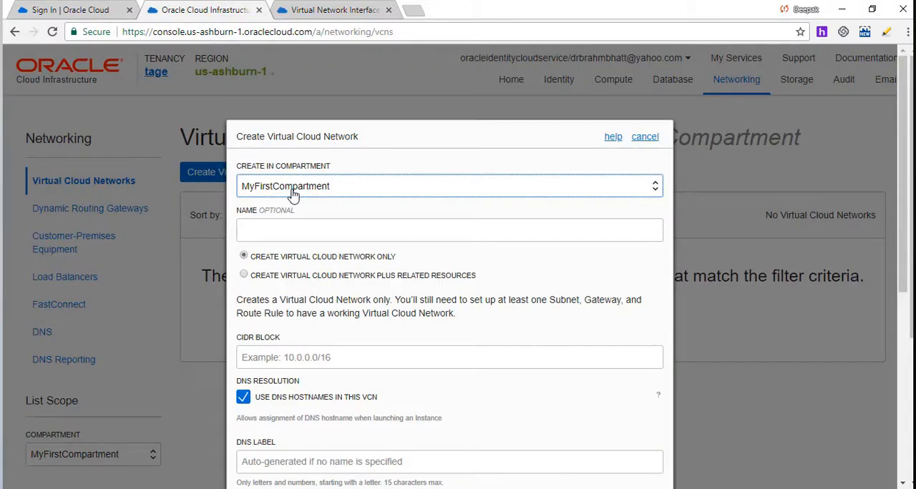
- Name the network MyFirstVCN, letting the DNS label auto-fill as myfirstvcn
{"action": "left_click", "coordinate": [449, 229]}
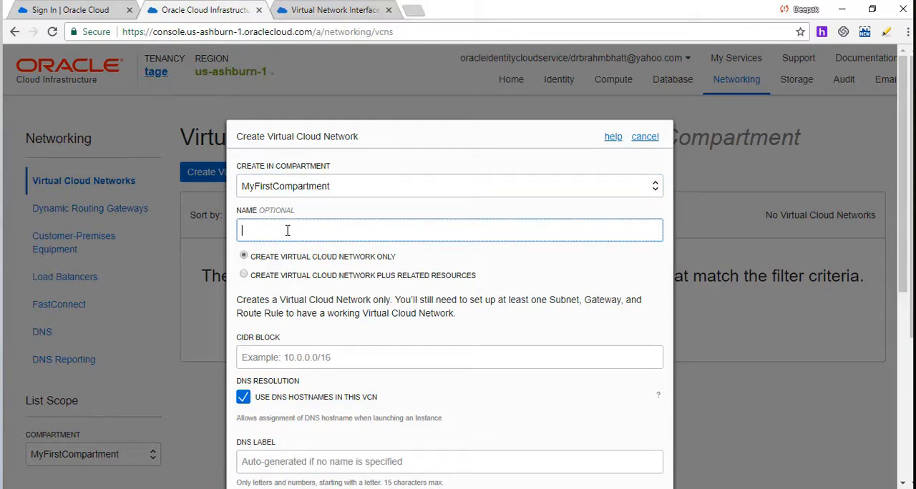
{"action": "type", "text": "My"}
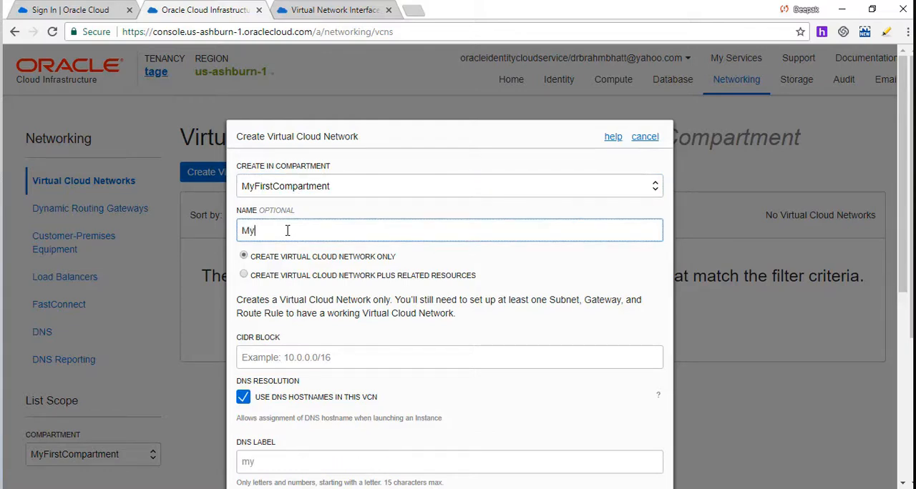
{"action": "type", "text": "First"}
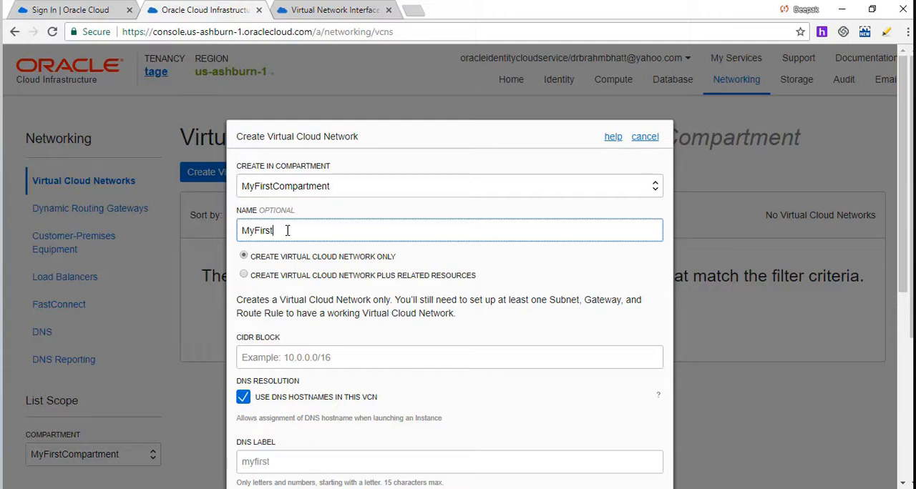
{"action": "type", "text": "VCN"}
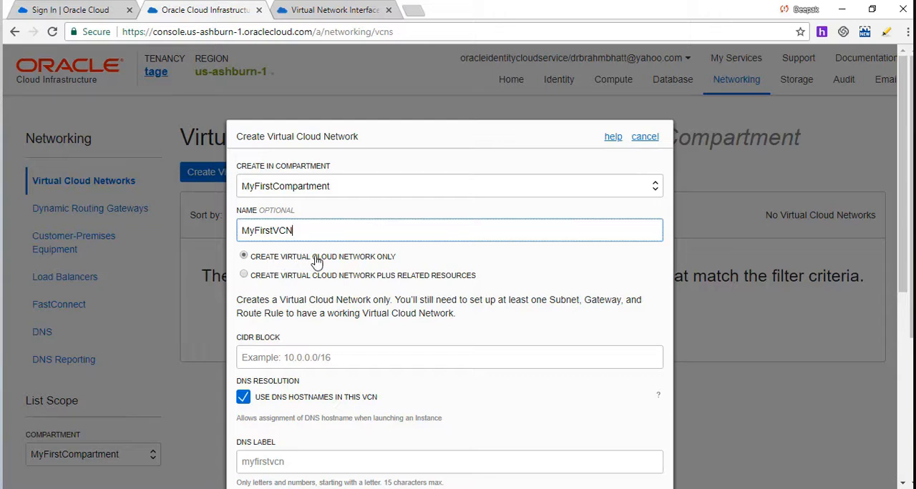
{"action": "mouse_move", "coordinate": [289, 263]}
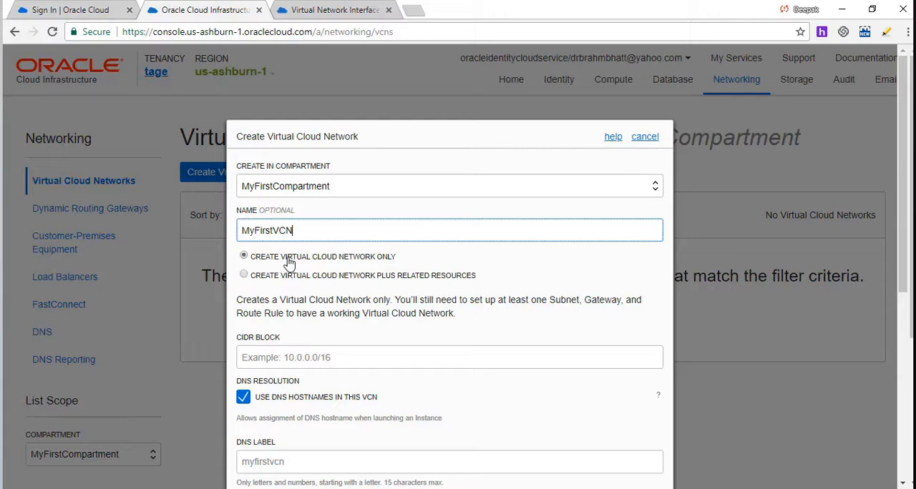
{"action": "mouse_move", "coordinate": [312, 279]}
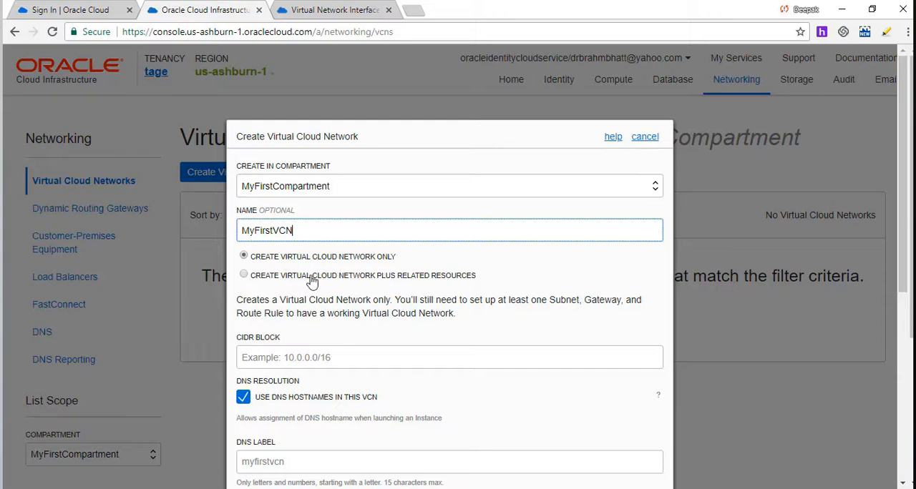
- Choose 'Create Virtual Cloud Network Plus Related Resources' so internet access, CIDR 10.0.0.0/16 and DNS hostnames are previewed
{"action": "left_click", "coordinate": [243, 275]}
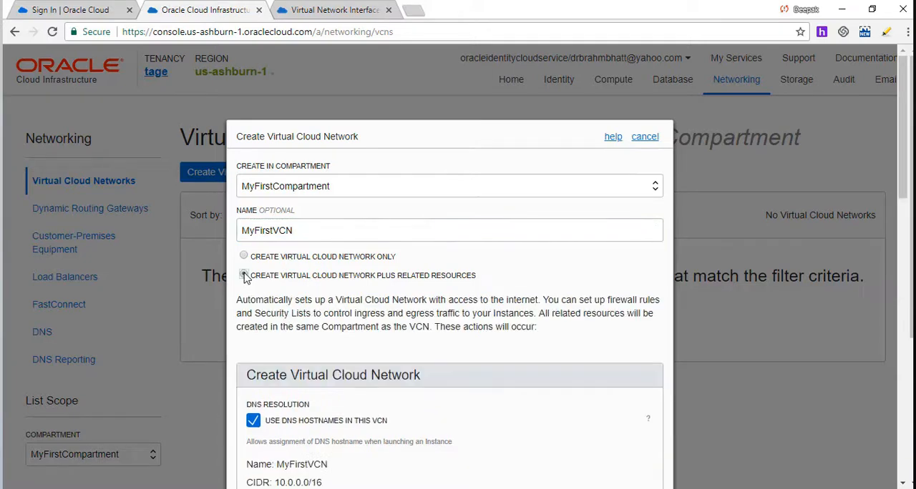
{"action": "left_click", "coordinate": [243, 275]}
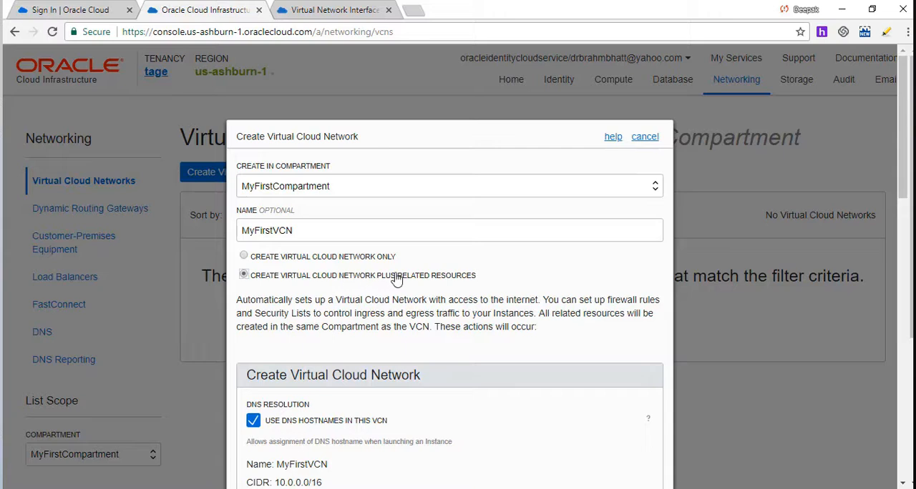
{"action": "mouse_move", "coordinate": [365, 289]}
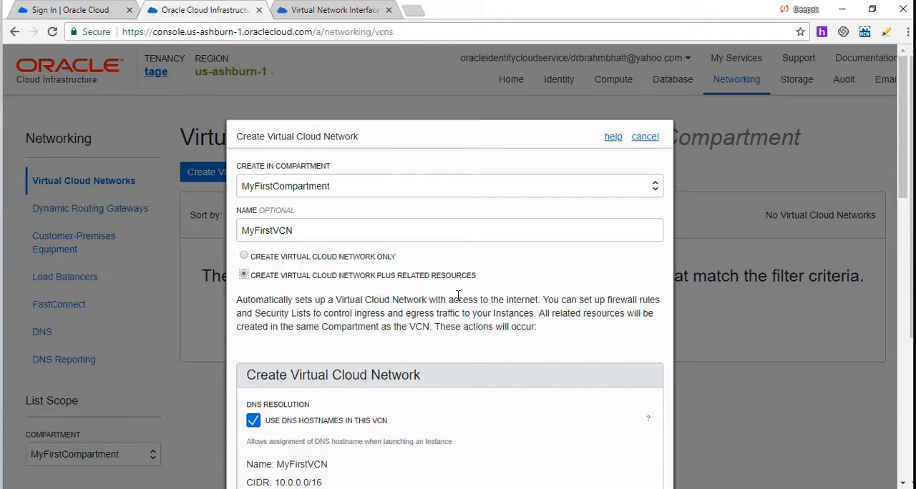
{"action": "mouse_move", "coordinate": [469, 299]}
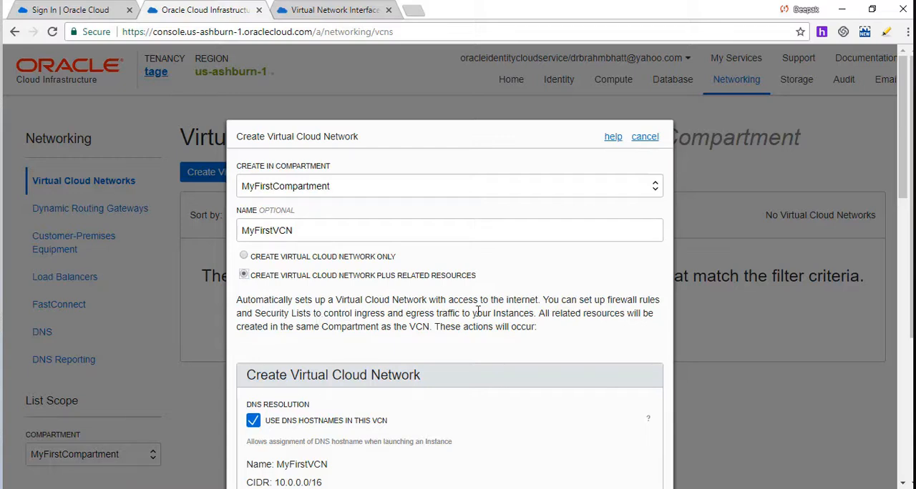
{"action": "mouse_move", "coordinate": [329, 315]}
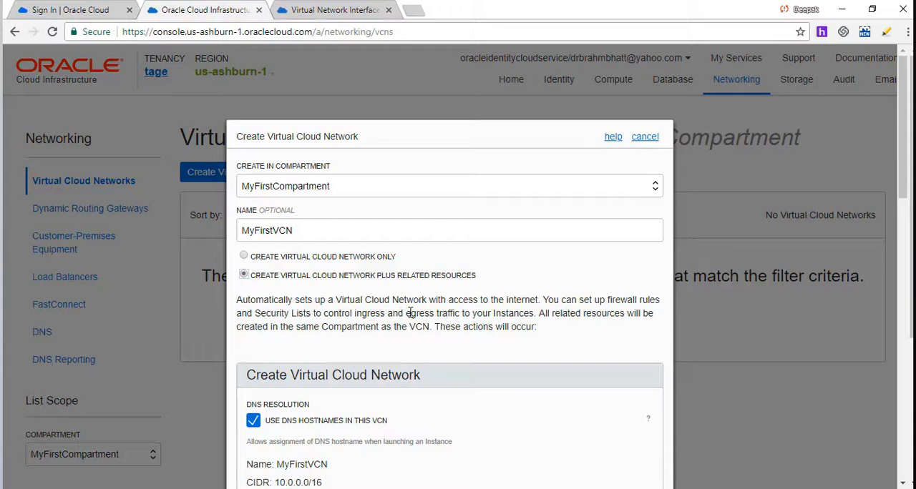
{"action": "mouse_move", "coordinate": [529, 315]}
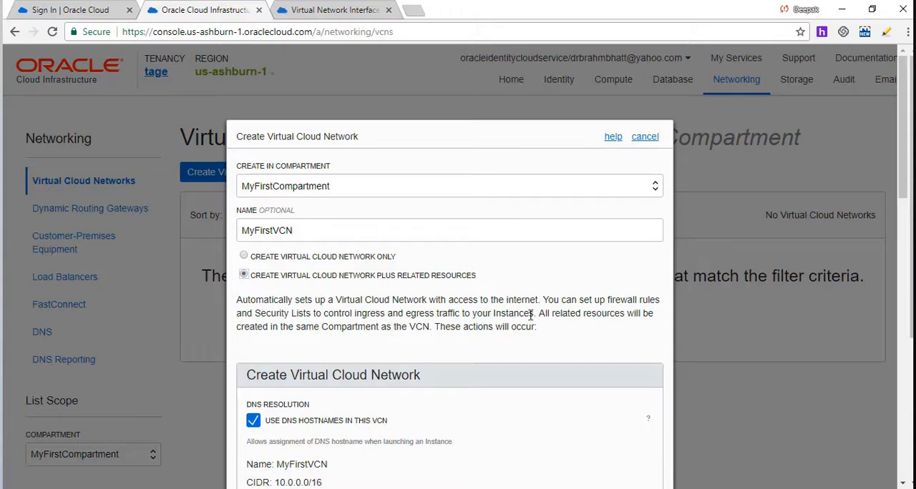